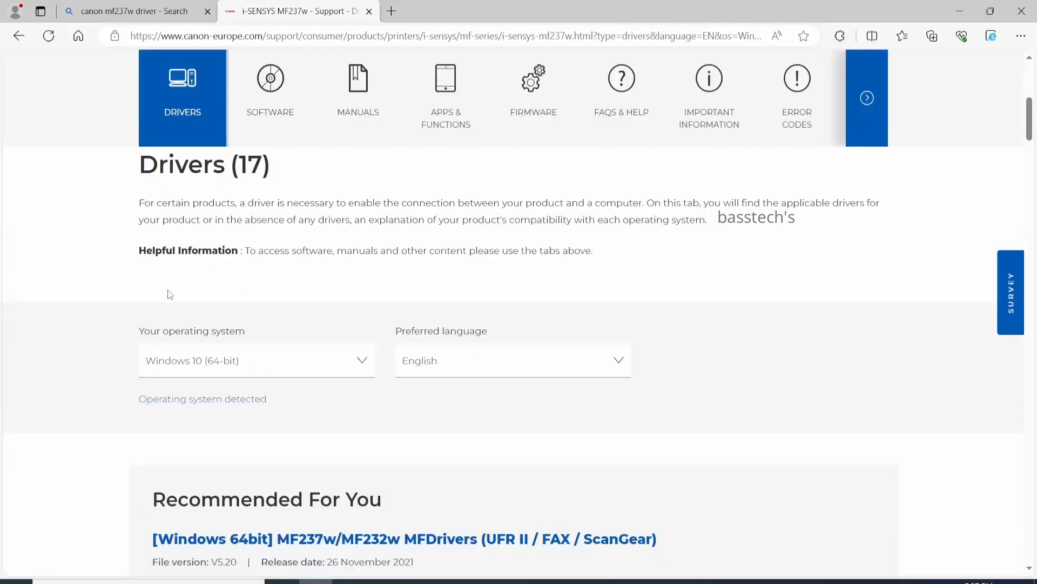
Download the Windows 64-bit MF237w/MF232w MFDrivers package, accepting the software licence agreement.
scroll("down", 3)
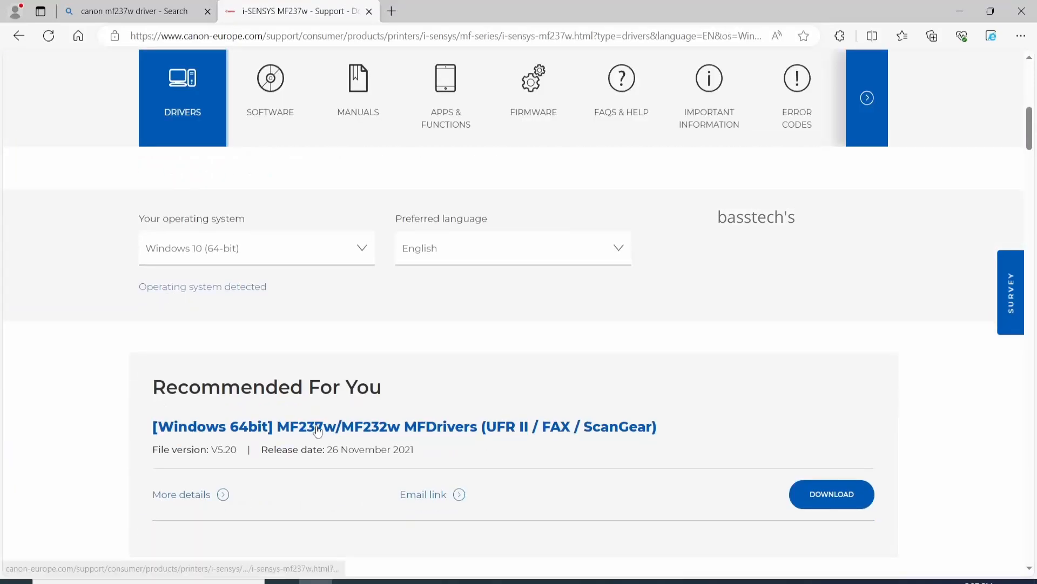
scroll("down", 3)
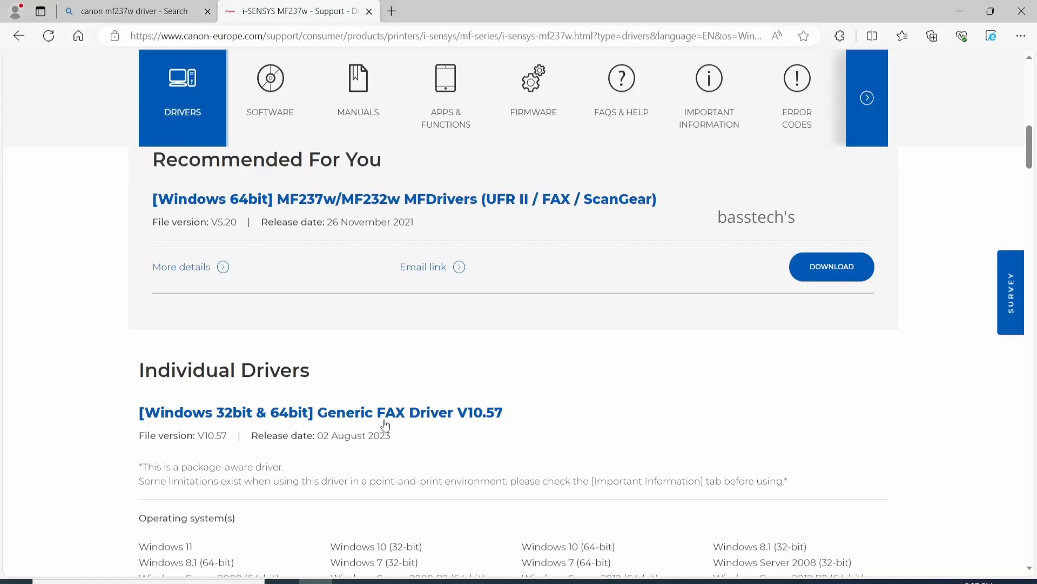
scroll("down", 3)
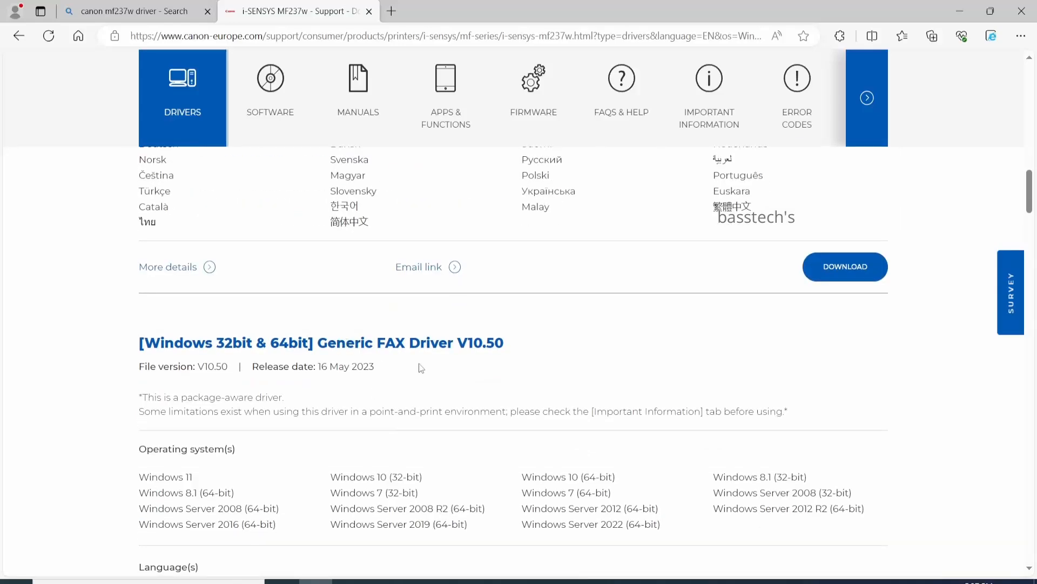
scroll("down", 3)
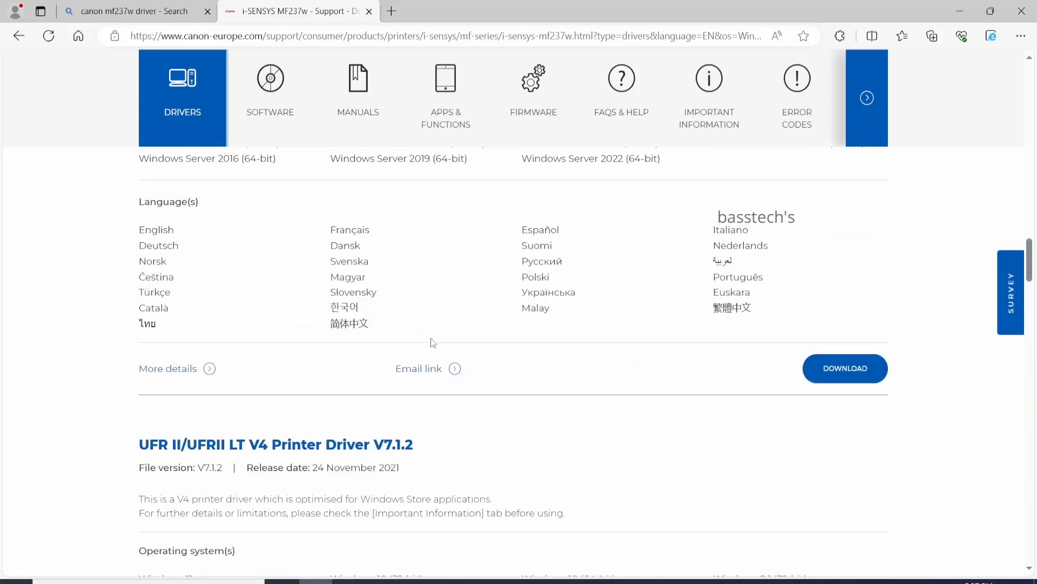
scroll("down", 3)
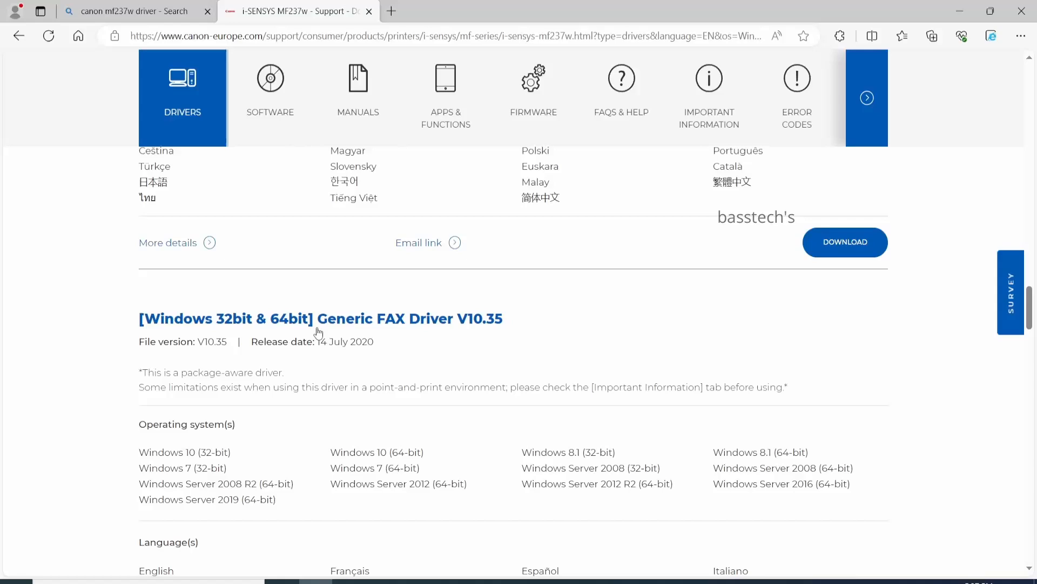
scroll("down", 3)
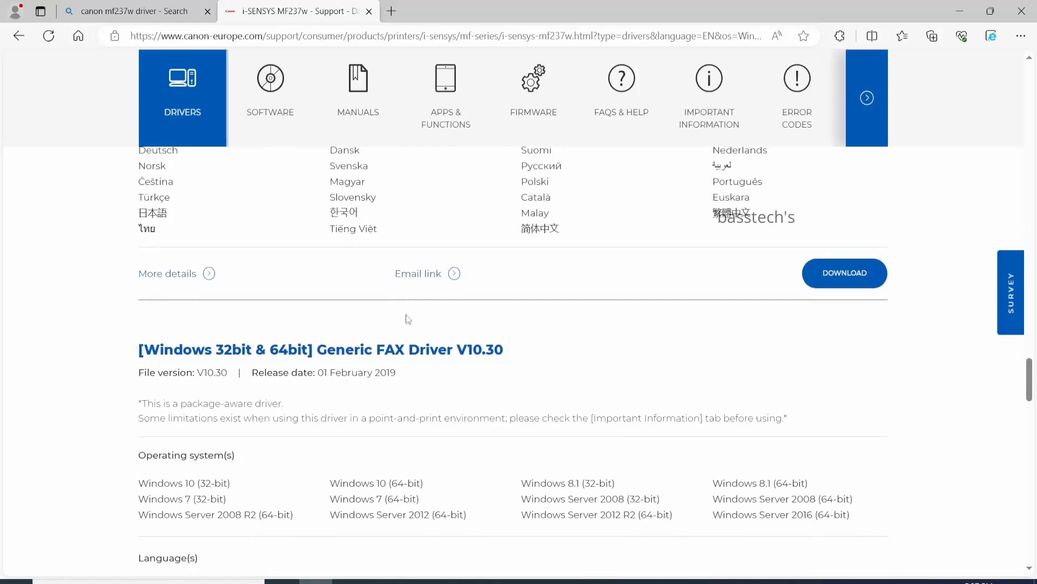
scroll("down", 3)
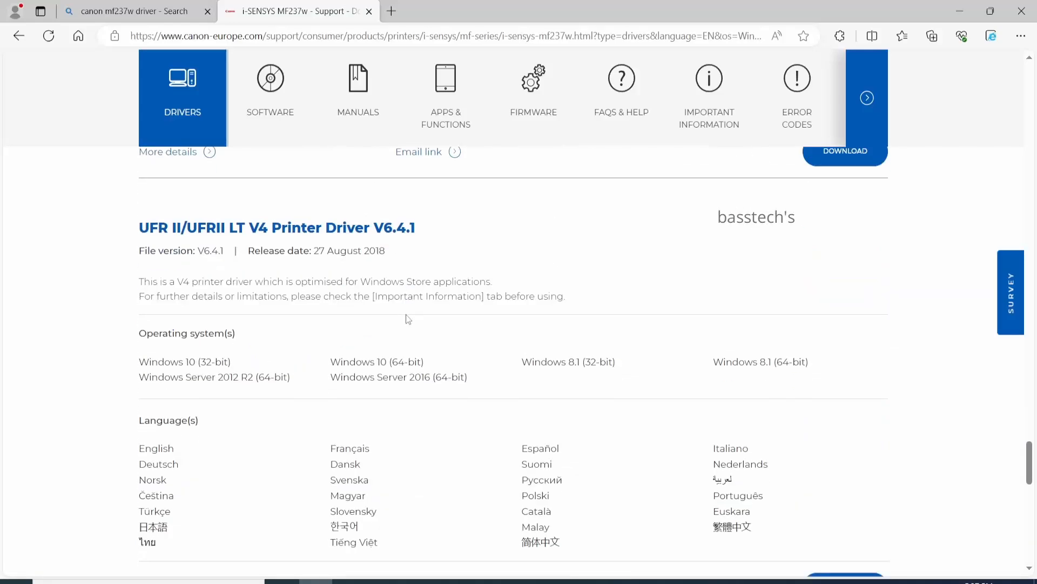
scroll("down", 3)
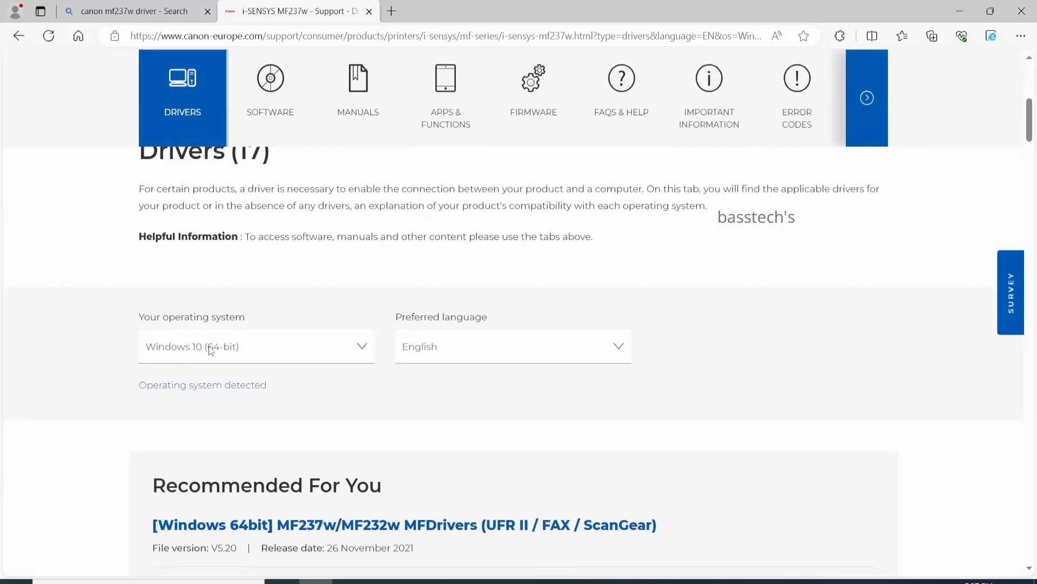
scroll("down", 3)
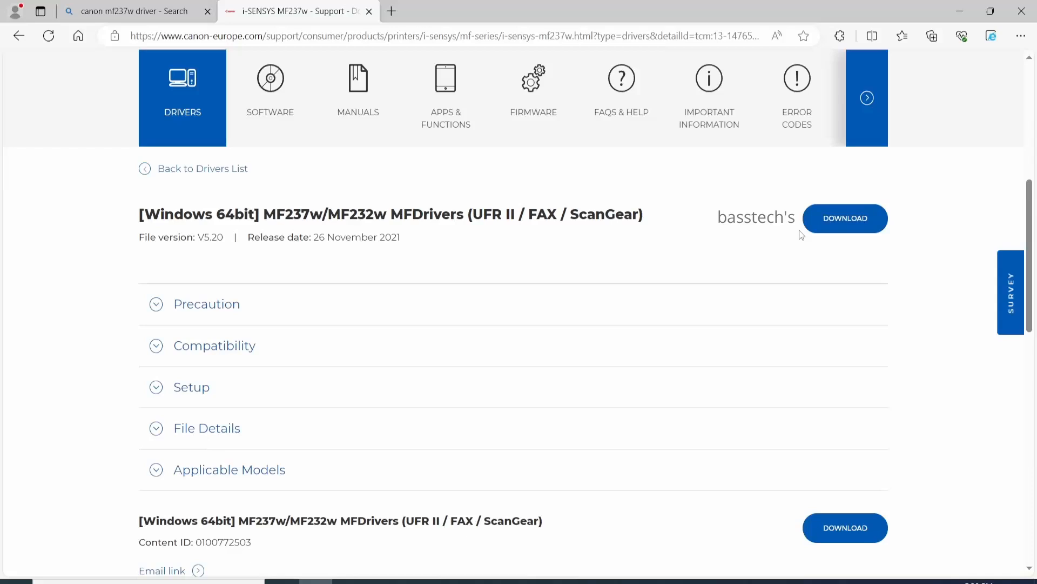
left_click(845, 218)
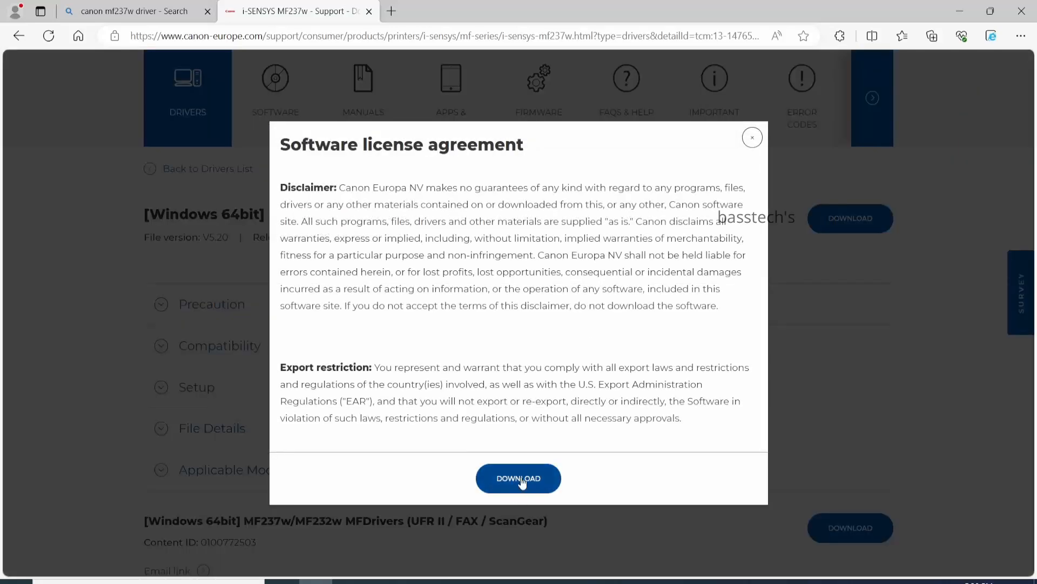
left_click(518, 478)
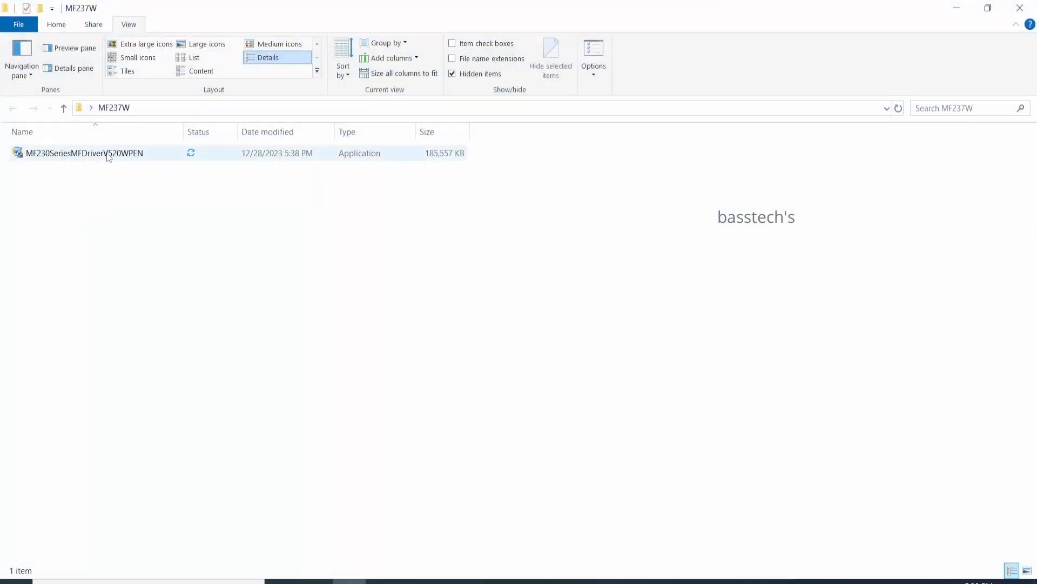
Unzip MF230SeriesMFDriverV520WPEN and open its DRIVERS > uk_eng folders toward the x64 Setup.
left_click(84, 153)
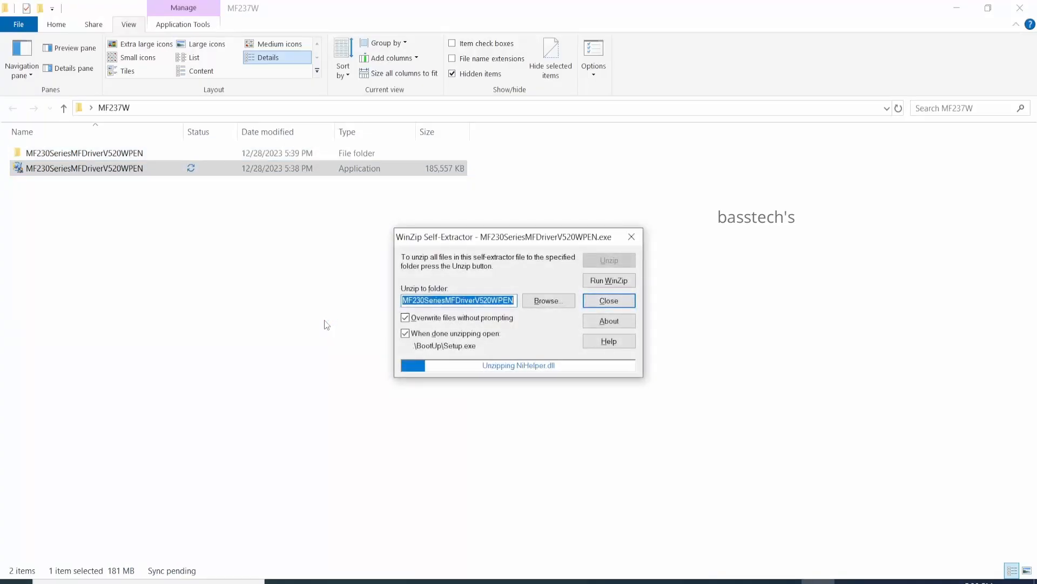
left_click(608, 301)
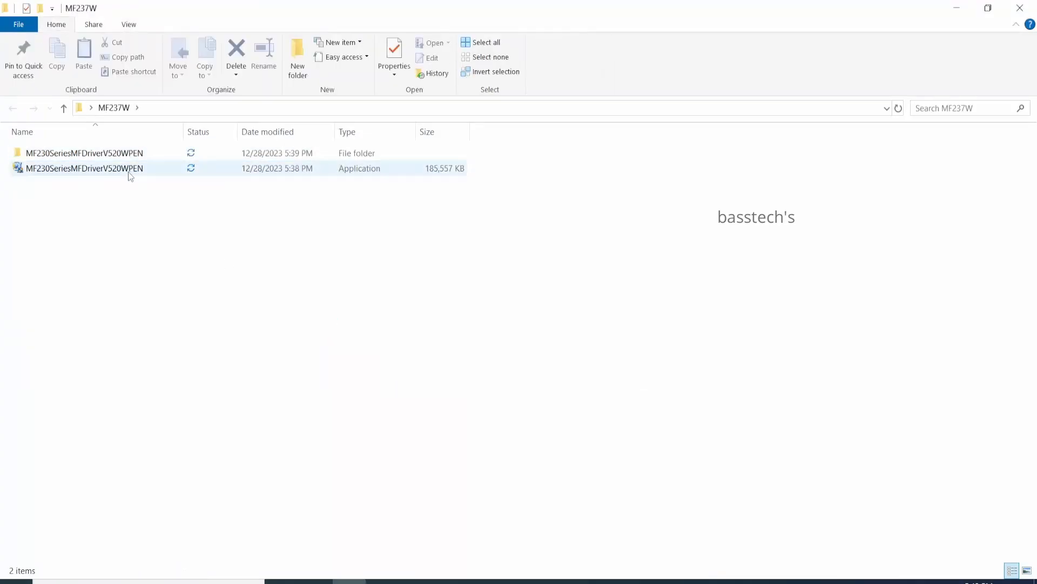
double_click(85, 153)
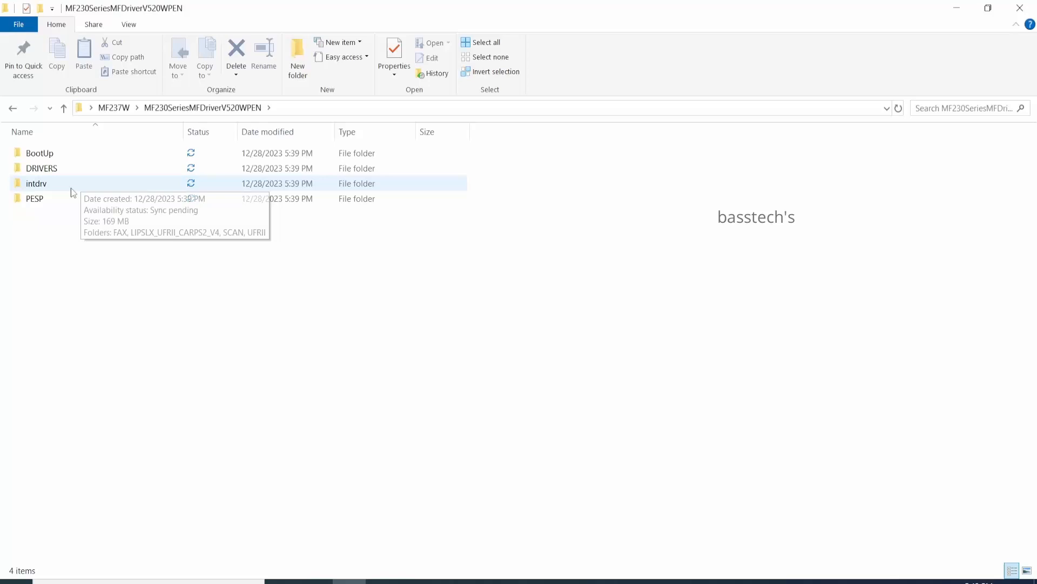
left_click(41, 168)
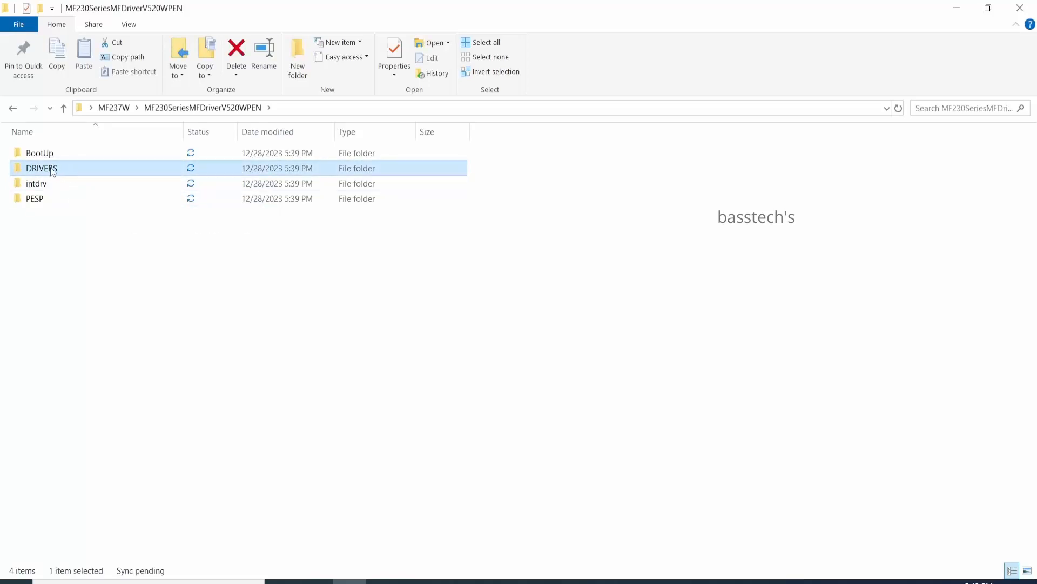
double_click(41, 168)
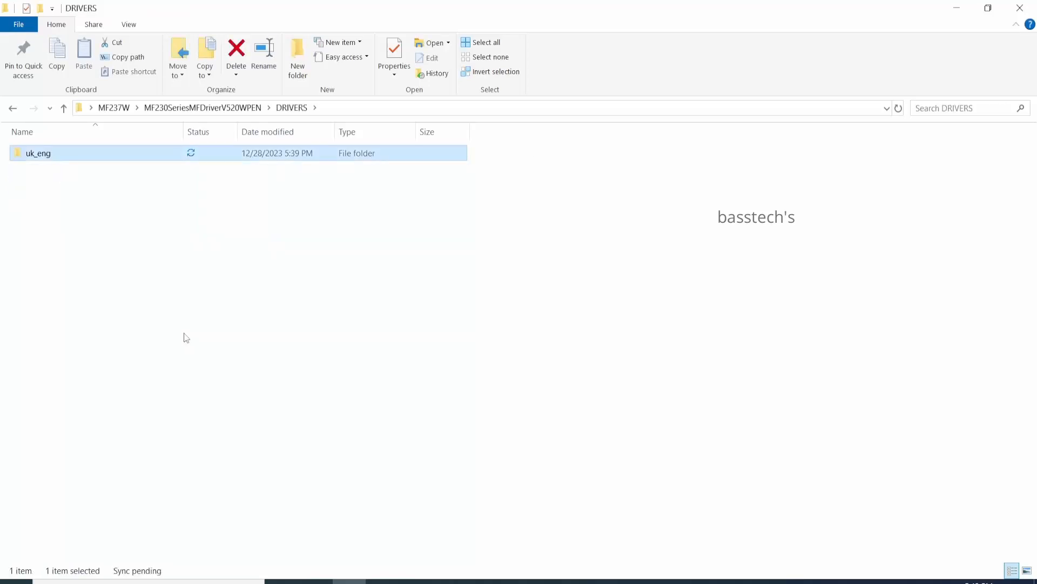
double_click(38, 152)
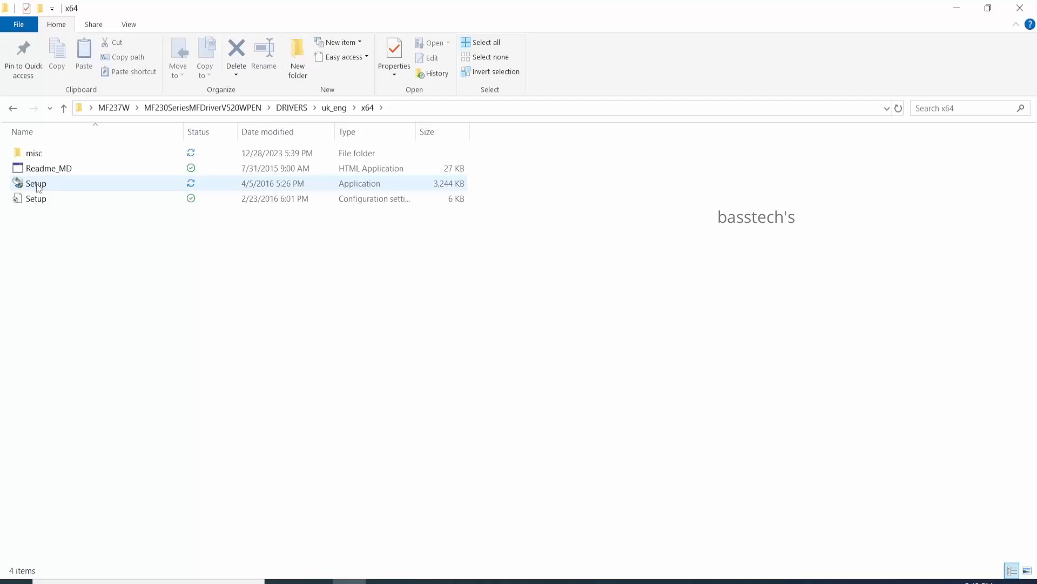
Launch Setup.exe, agree to the Canon licence and allow the Windows Firewall exception.
double_click(36, 183)
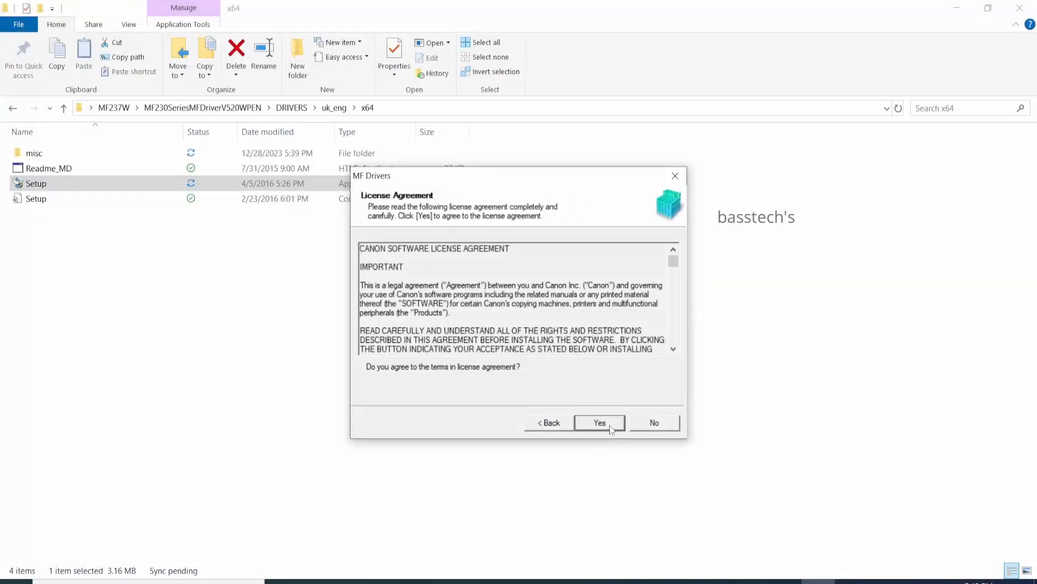
left_click(599, 422)
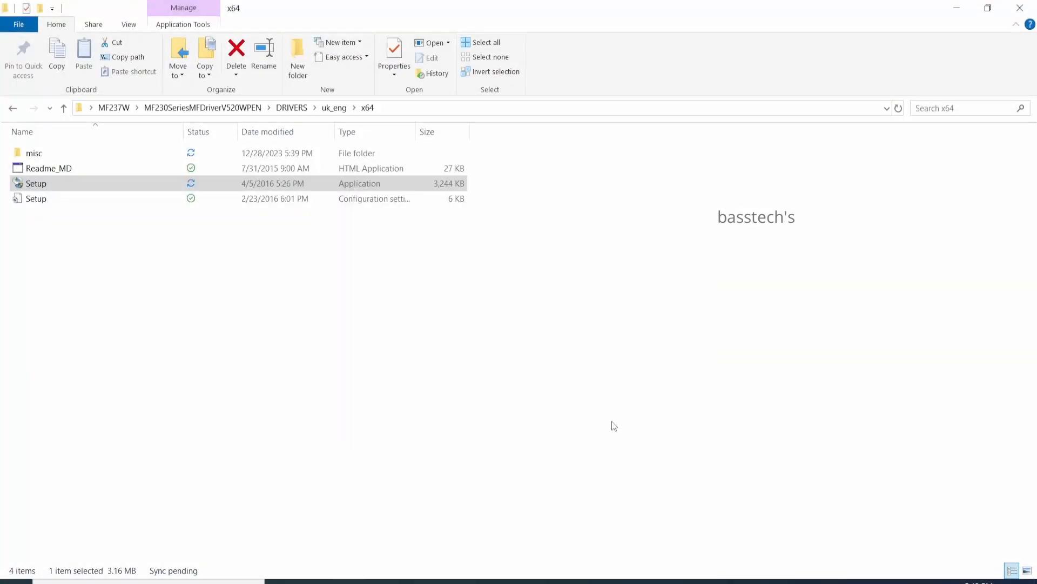
double_click(35, 183)
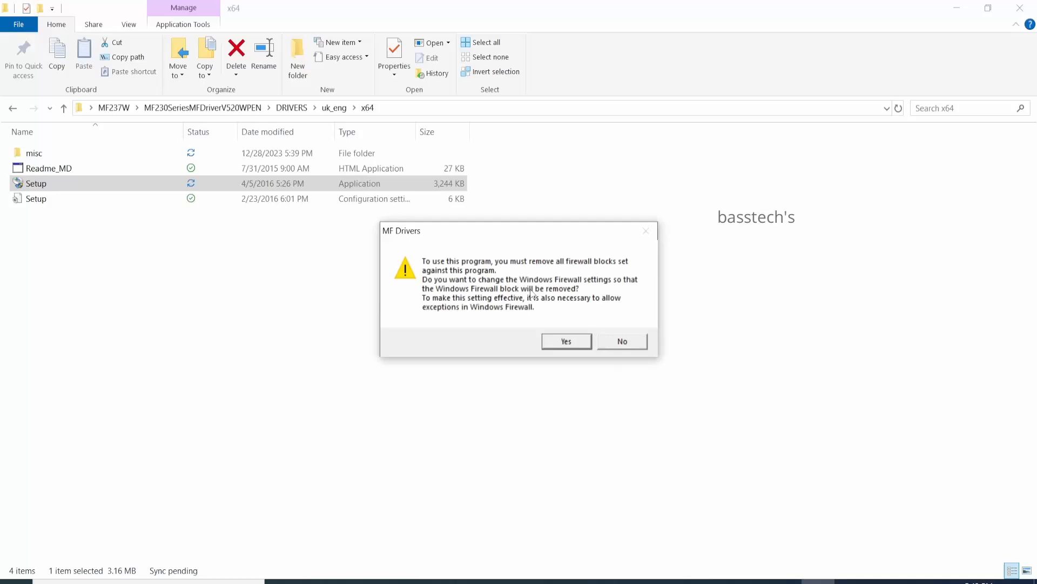
left_click(566, 340)
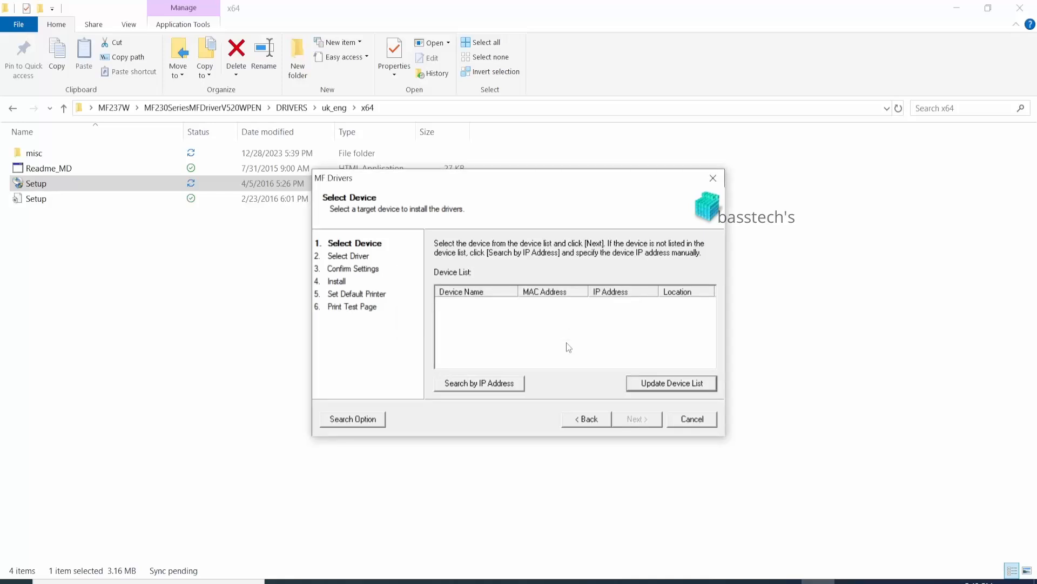
Search by IP address 172.19.180.136 and continue with the found MF230 Series device.
left_click(478, 382)
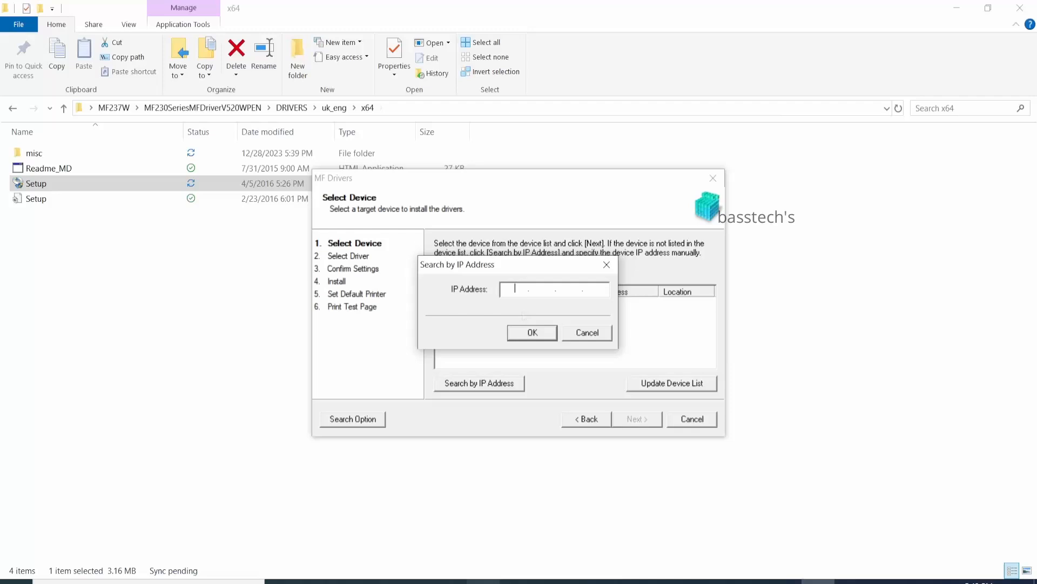
type("172.19.180.136")
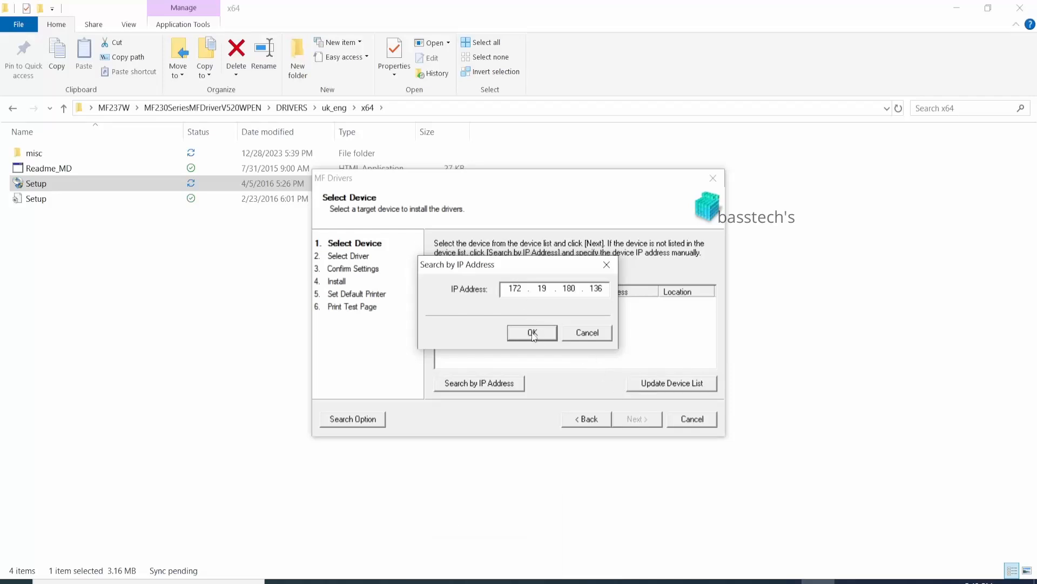
left_click(531, 332)
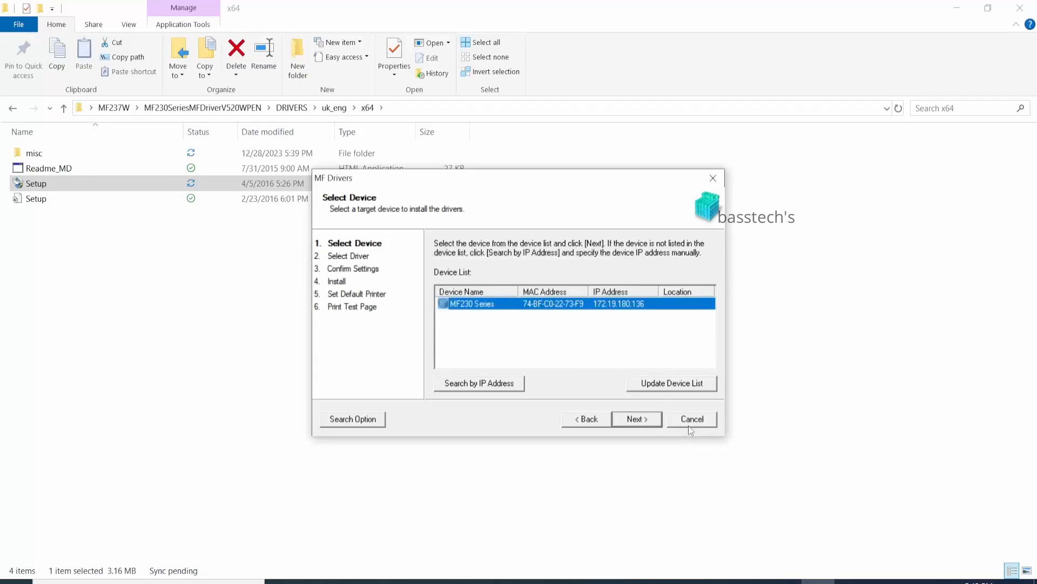
left_click(633, 418)
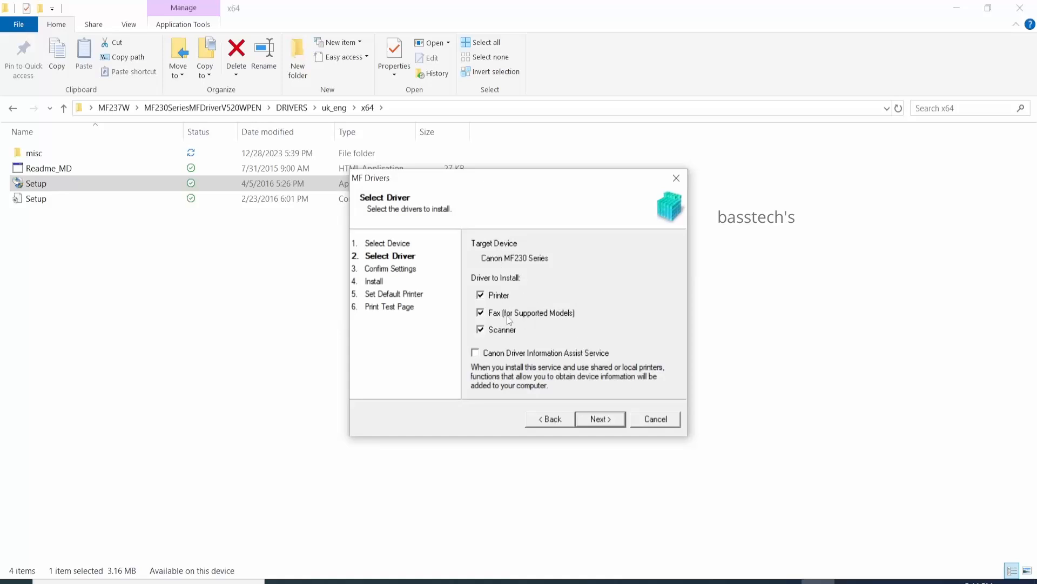
Exclude the fax driver, clear the firewall prompt and keep the UFRII LT printer driver.
left_click(480, 312)
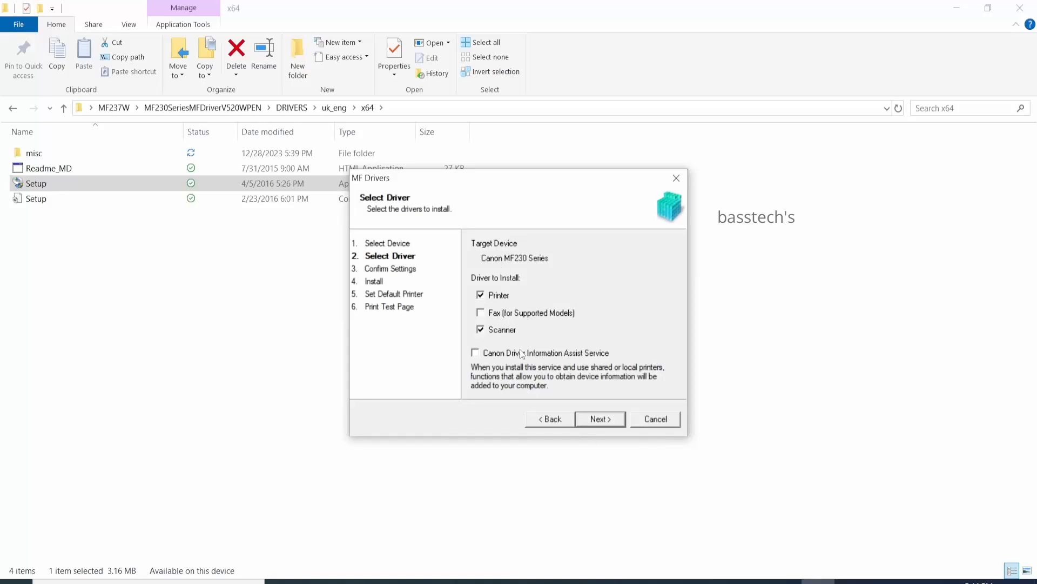
left_click(599, 419)
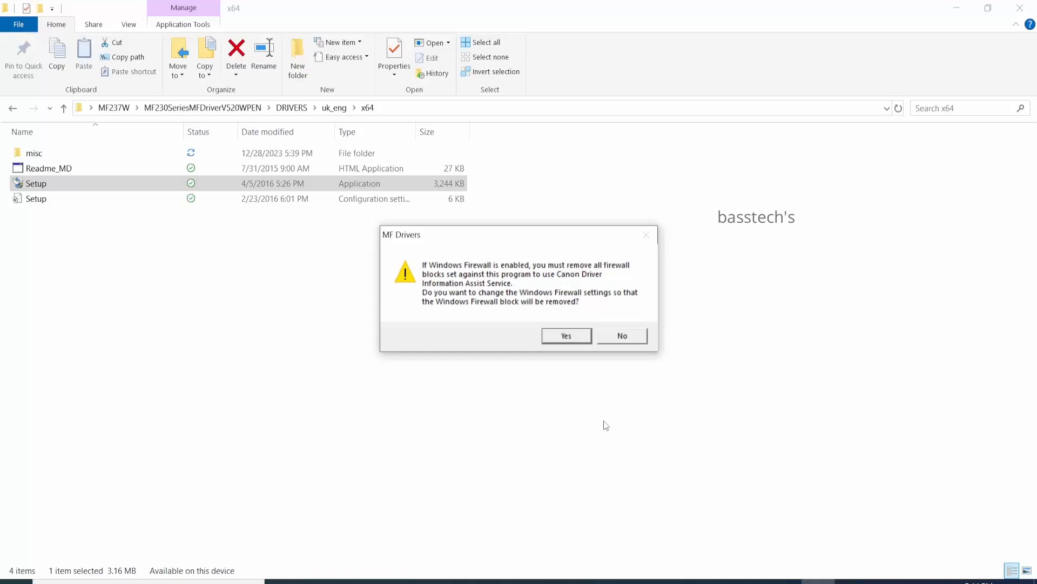
left_click(566, 335)
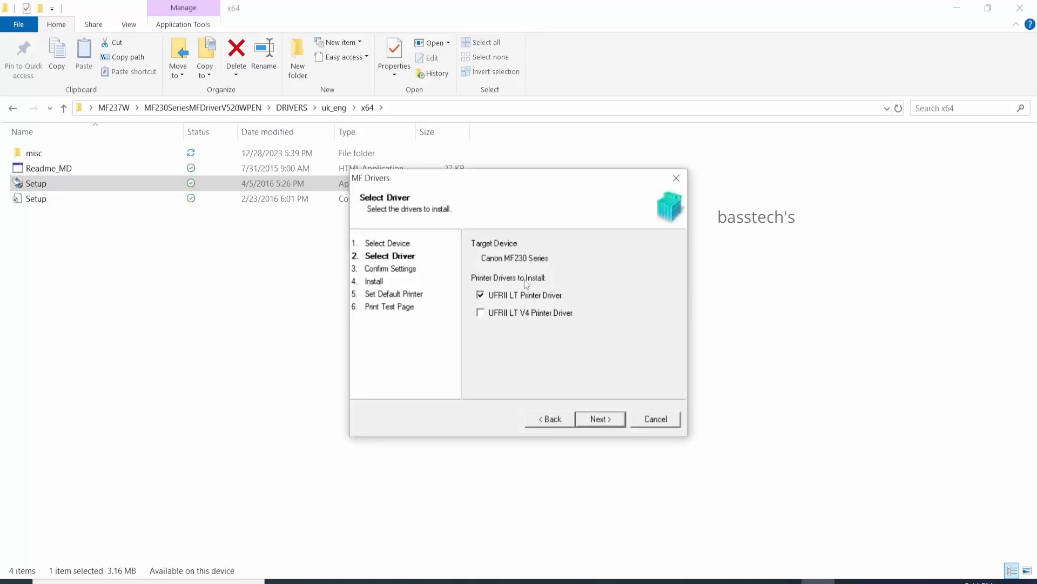
left_click(599, 418)
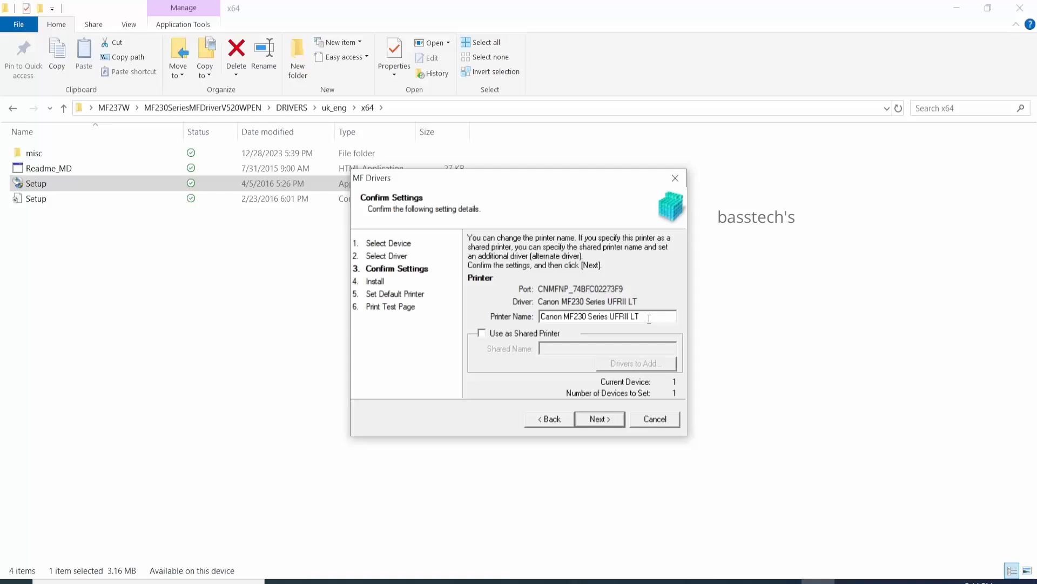
Install the drivers, make MF230 Series the default printer, then exit declining the restart.
left_click(598, 419)
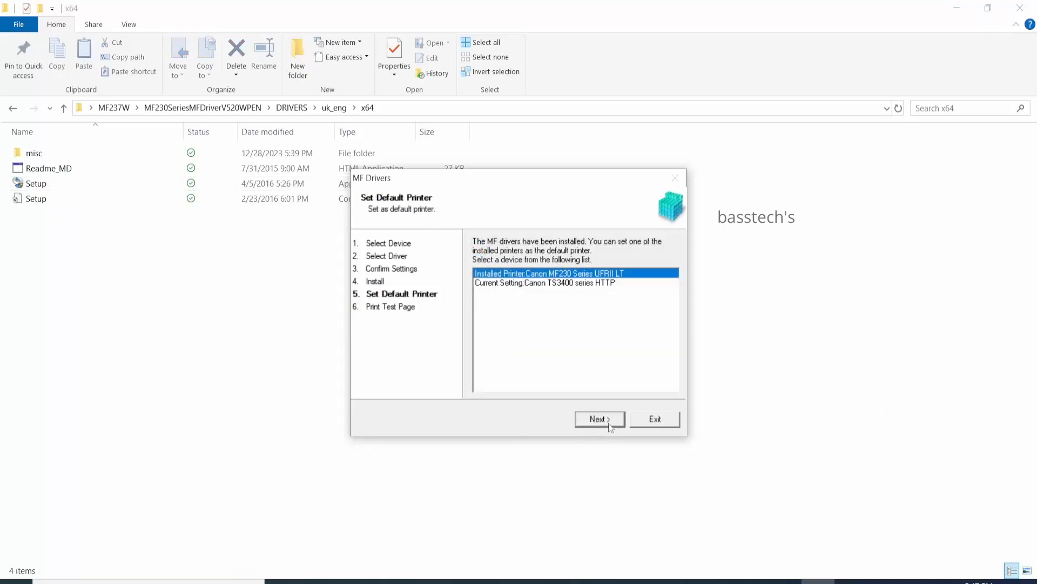
left_click(599, 419)
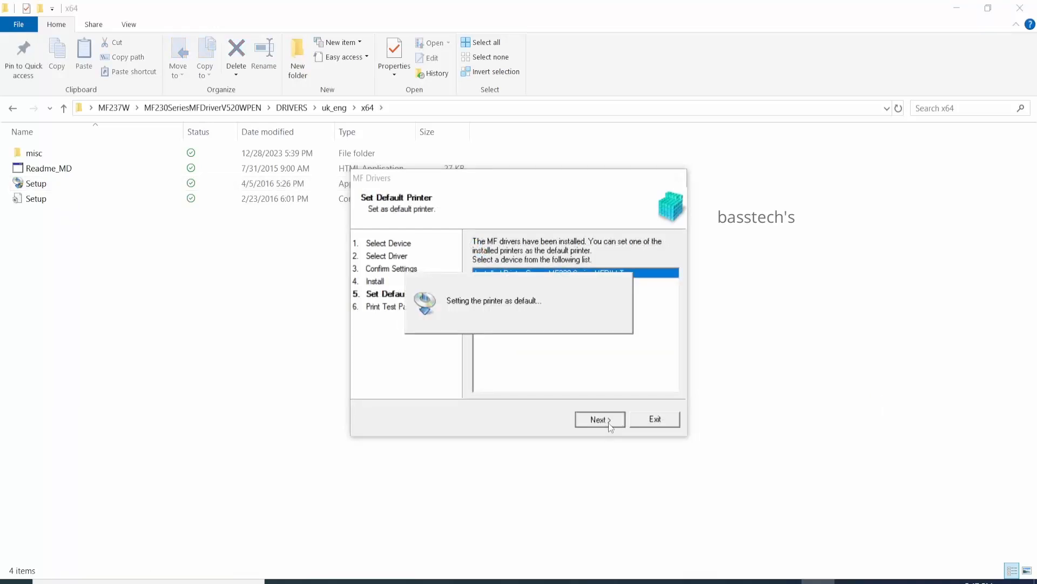
left_click(598, 418)
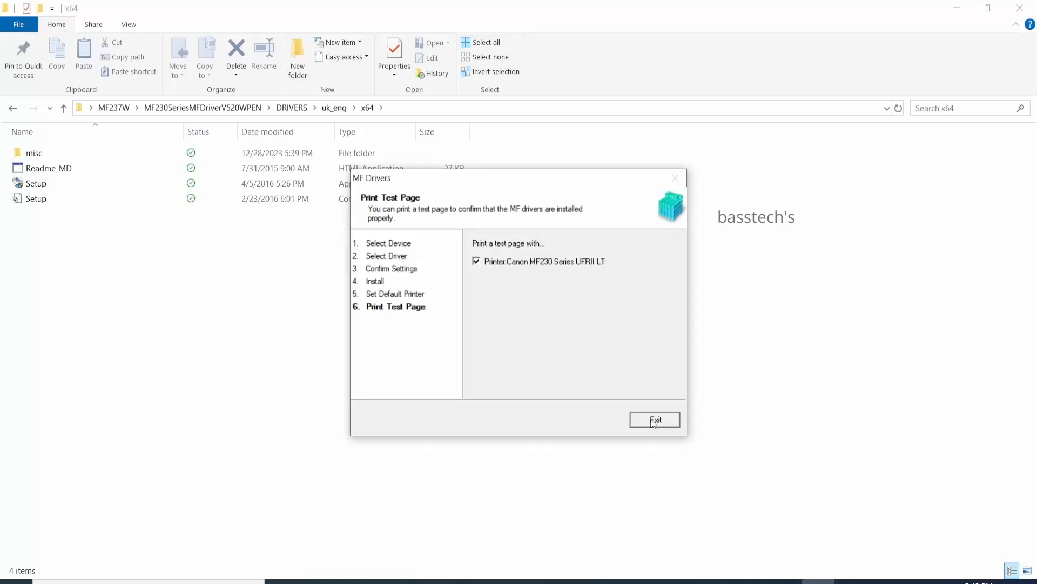
left_click(654, 418)
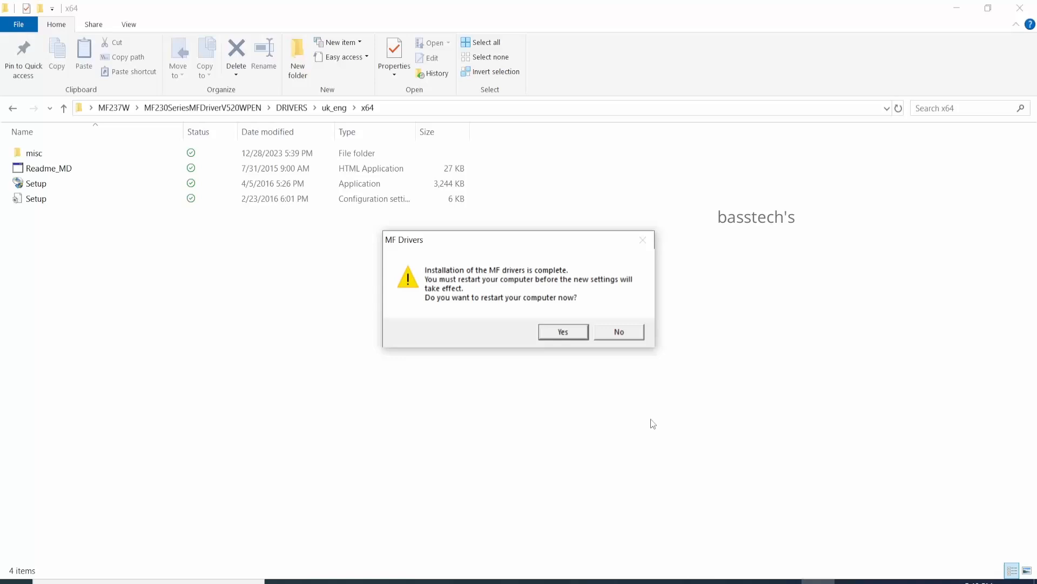
mouse_move(602, 333)
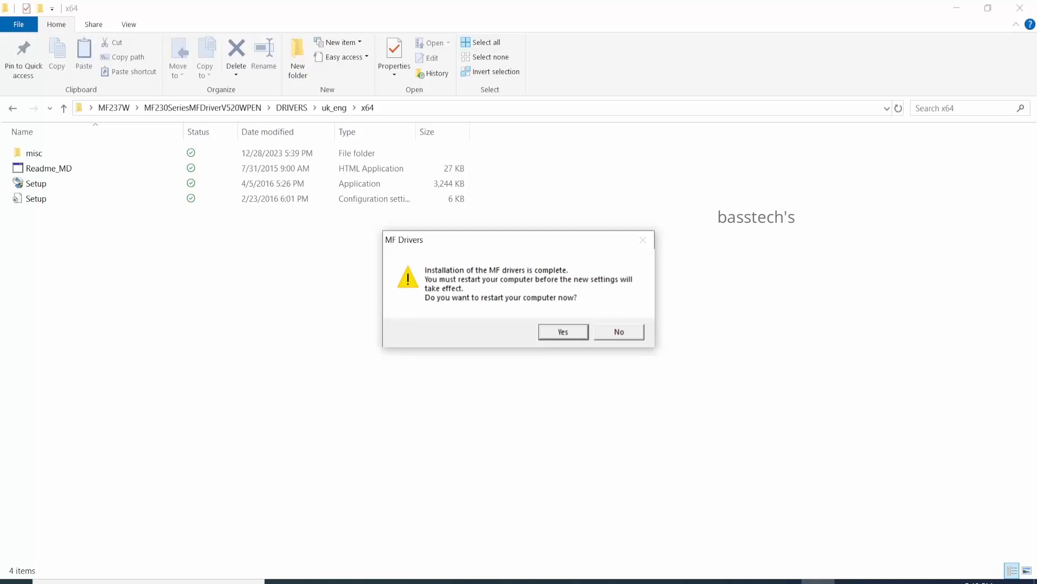
left_click(562, 331)
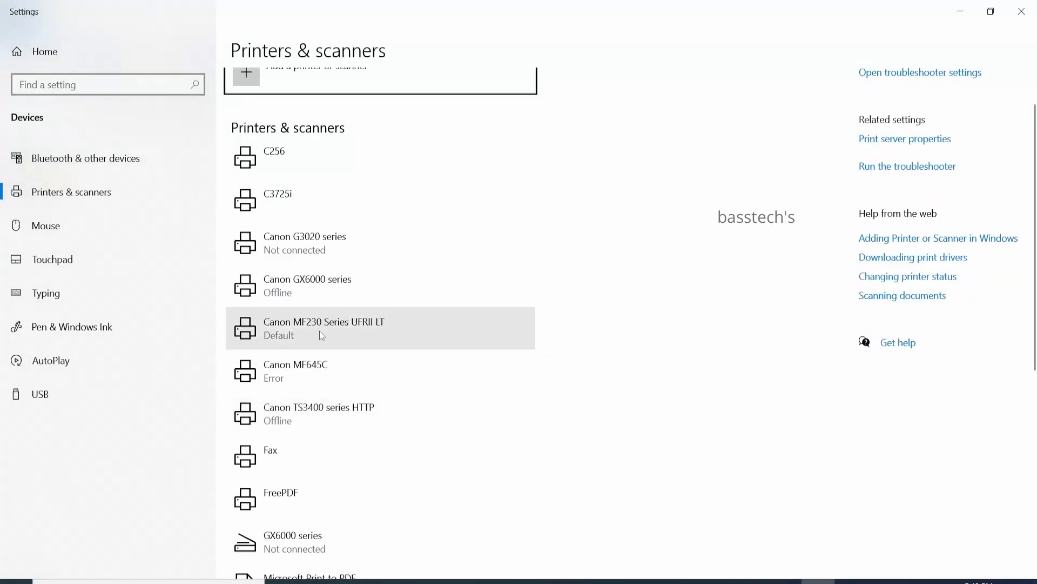
Select Canon MF230 Series UFRII LT, open its print queue and then its properties.
left_click(324, 328)
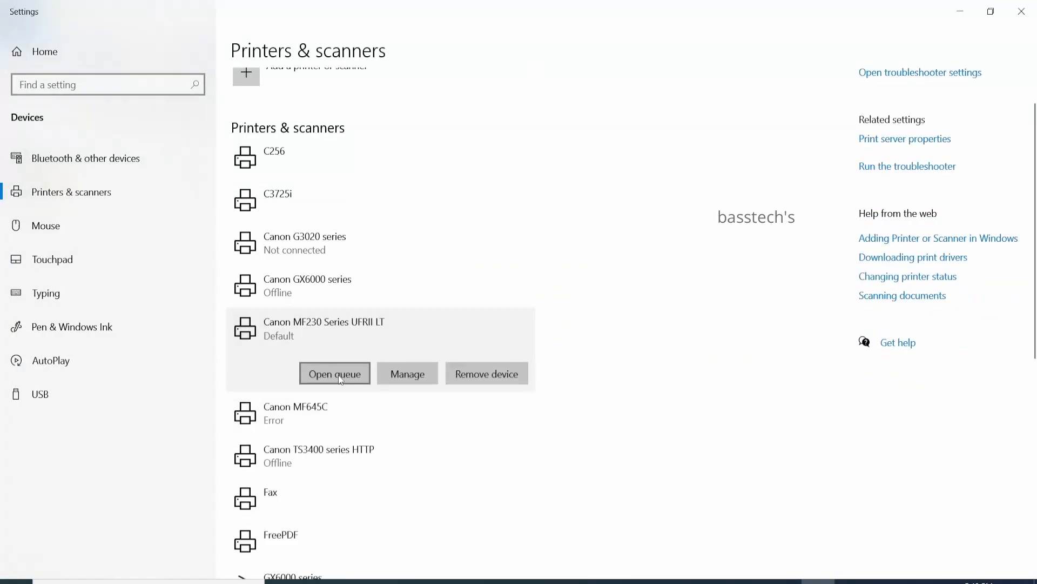
left_click(334, 374)
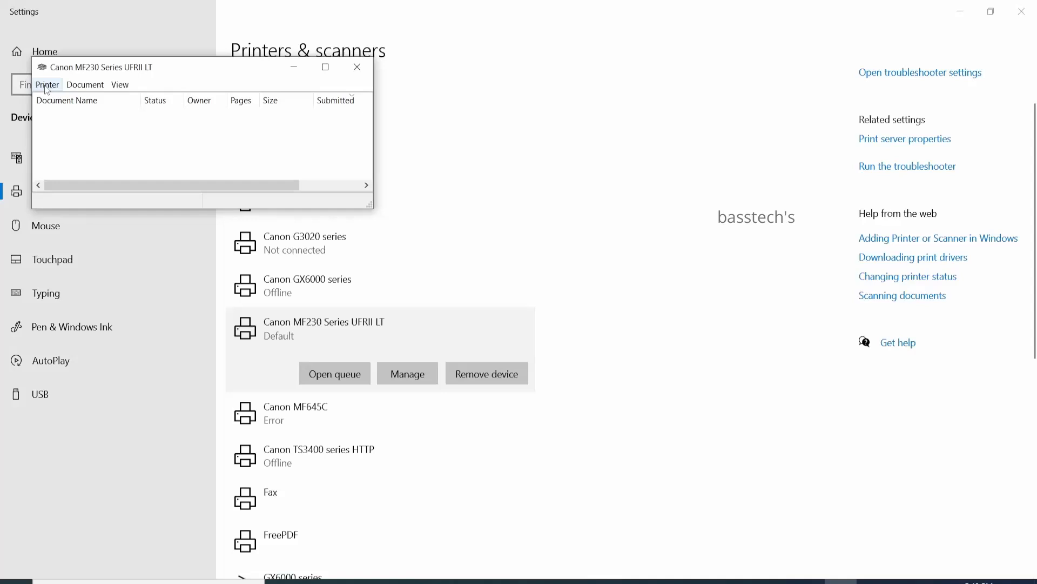
left_click(47, 84)
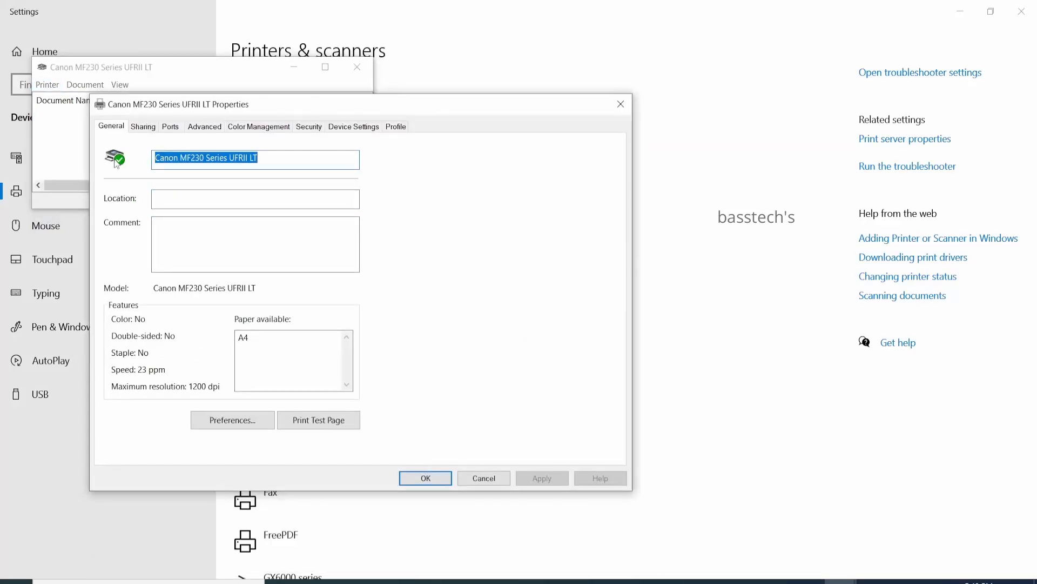
Browse the Sharing, Ports, Color Management and Profile tabs, return to General and cancel.
left_click(142, 127)
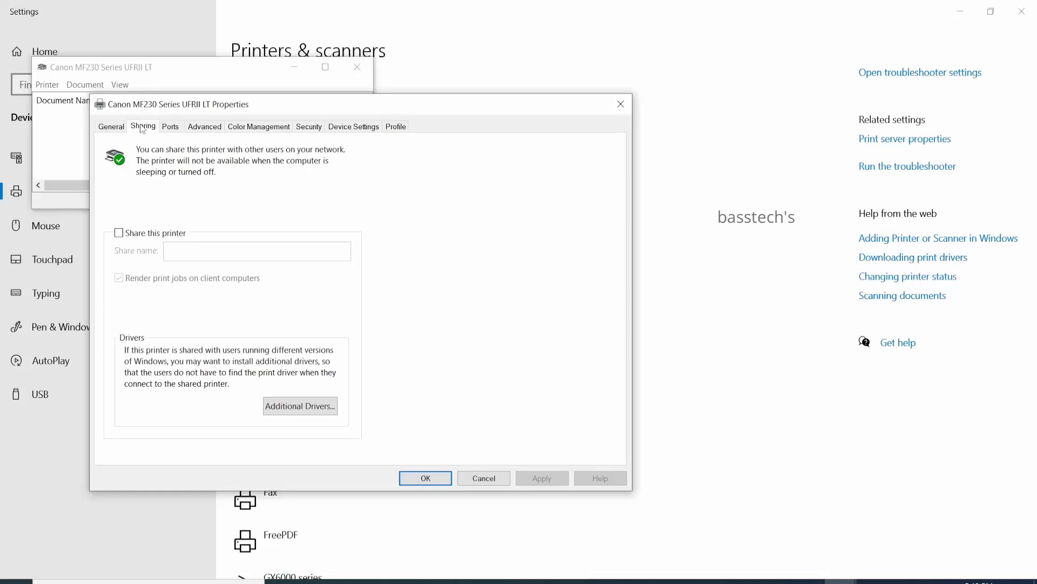
left_click(170, 127)
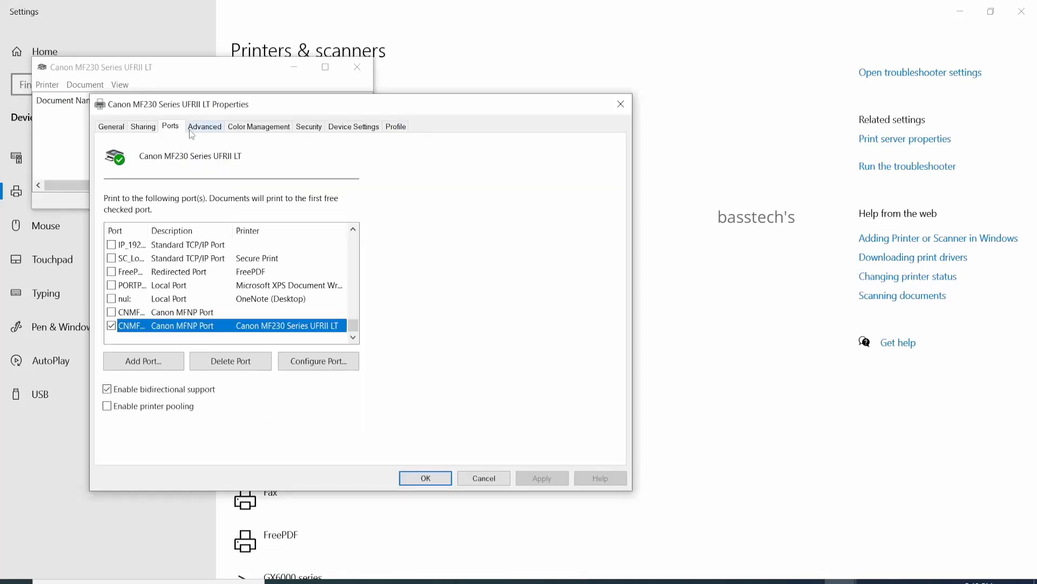
left_click(258, 126)
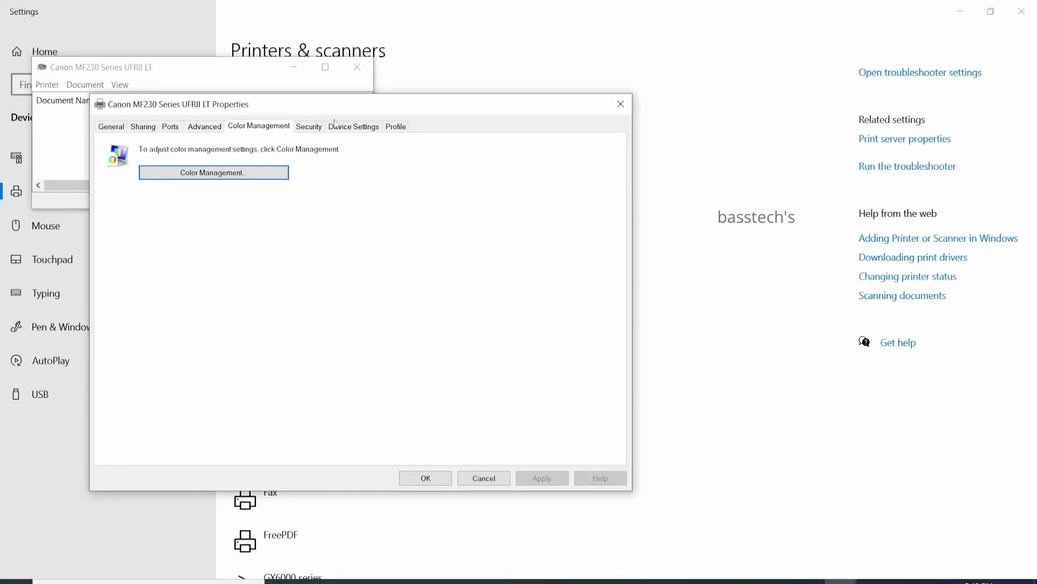
left_click(396, 126)
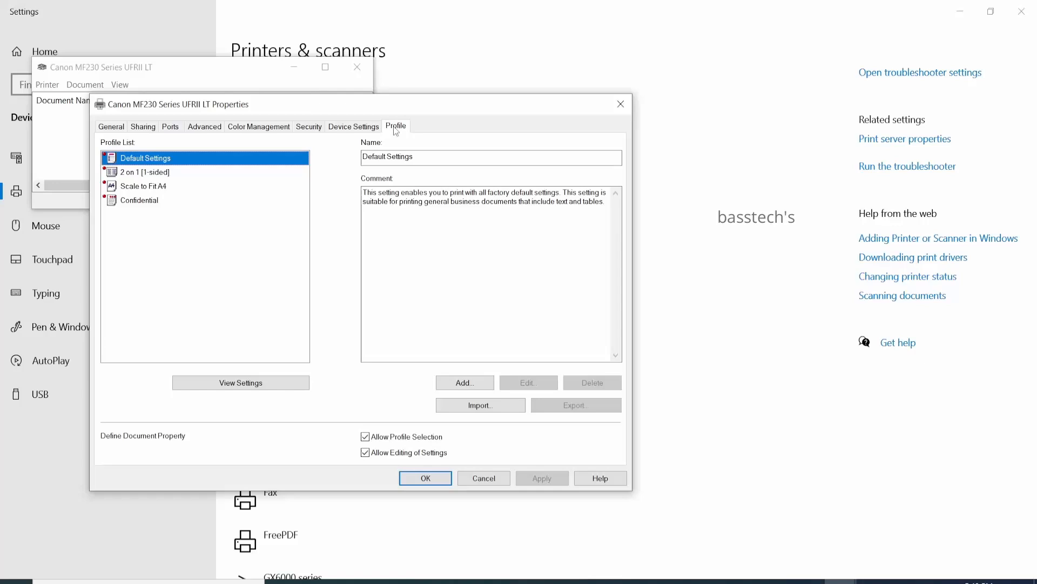
left_click(110, 127)
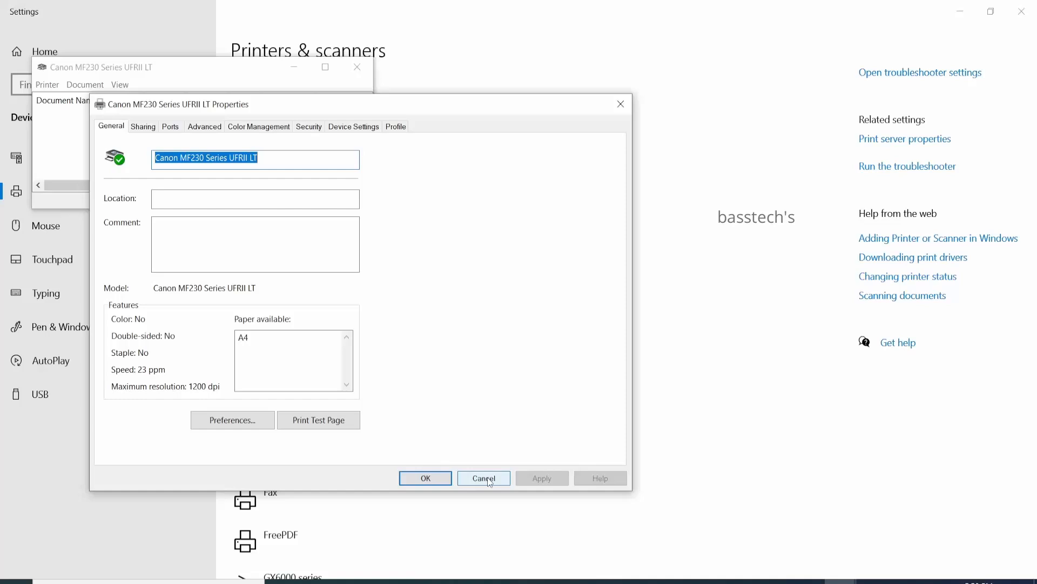
left_click(484, 478)
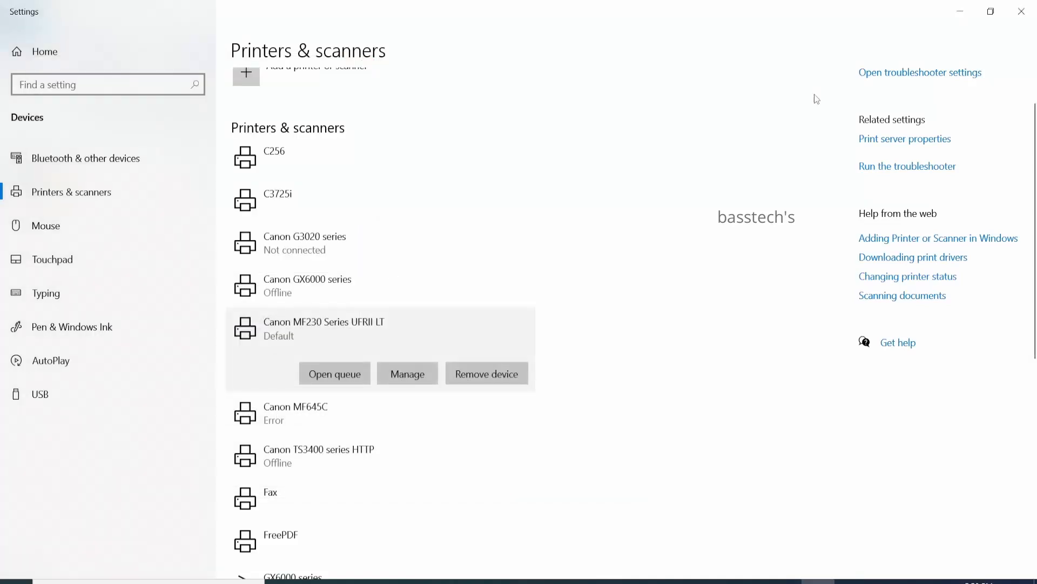